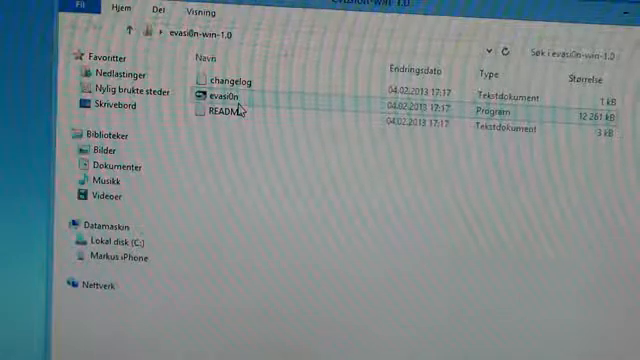
Launch the evasi0n application from the extracted evasi0n-win-1.0 folder
double_click(220, 96)
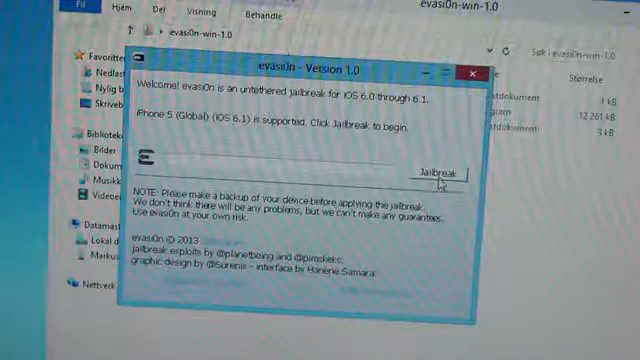
Start the jailbreak on the detected iPhone via the Jailbreak button
click(440, 170)
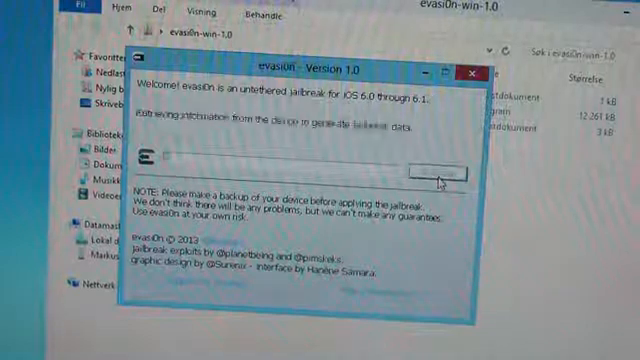